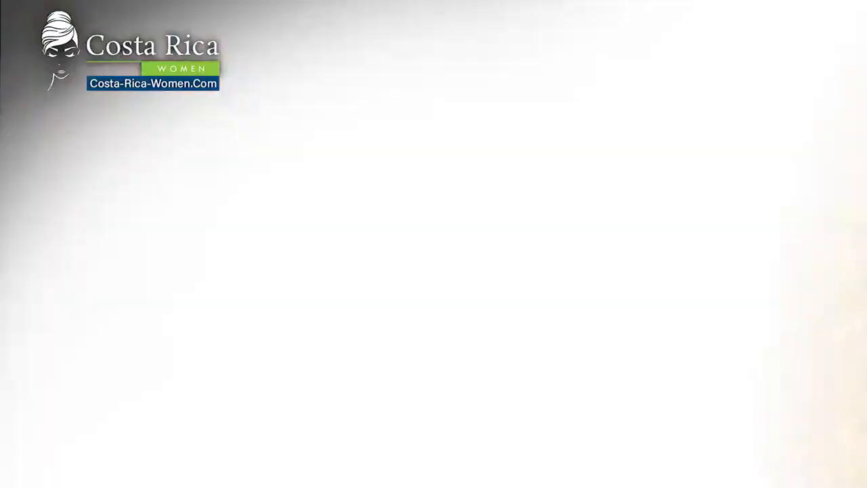
click(434, 244)
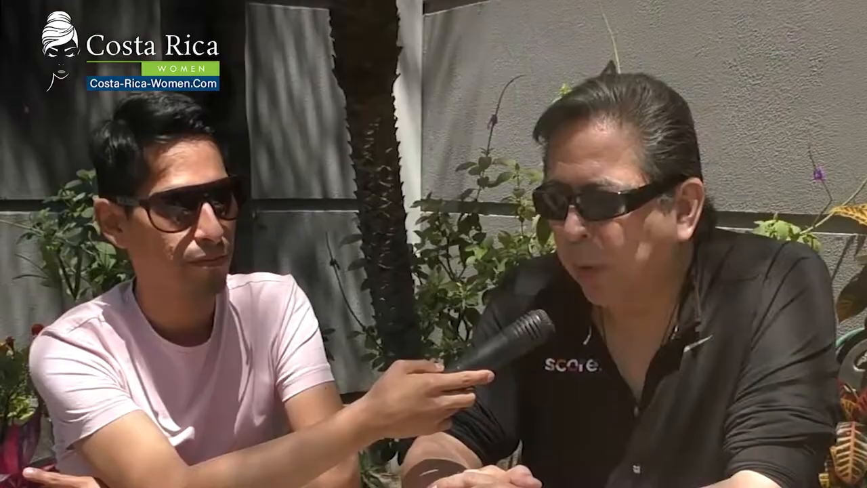